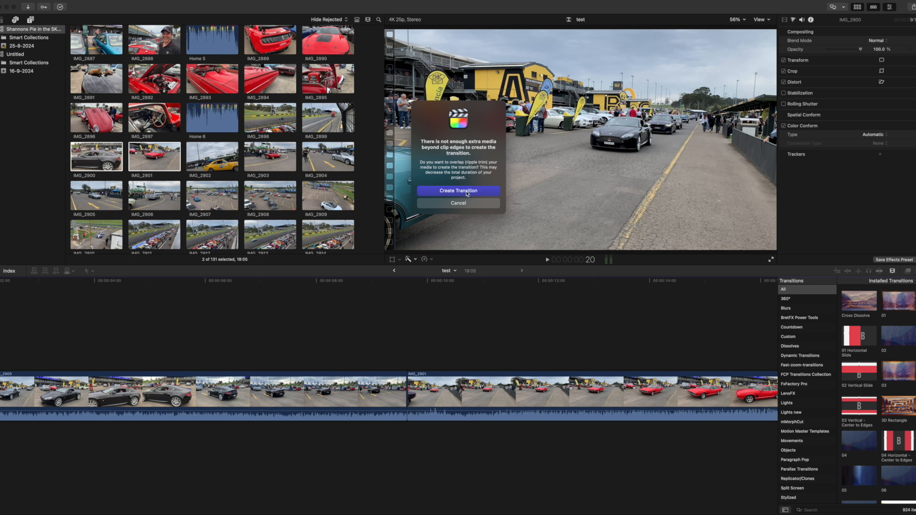
# Step: Accept overlapping media in the alert to create the transition between IMG_2900 and IMG_2901
pyautogui.click(458, 190)
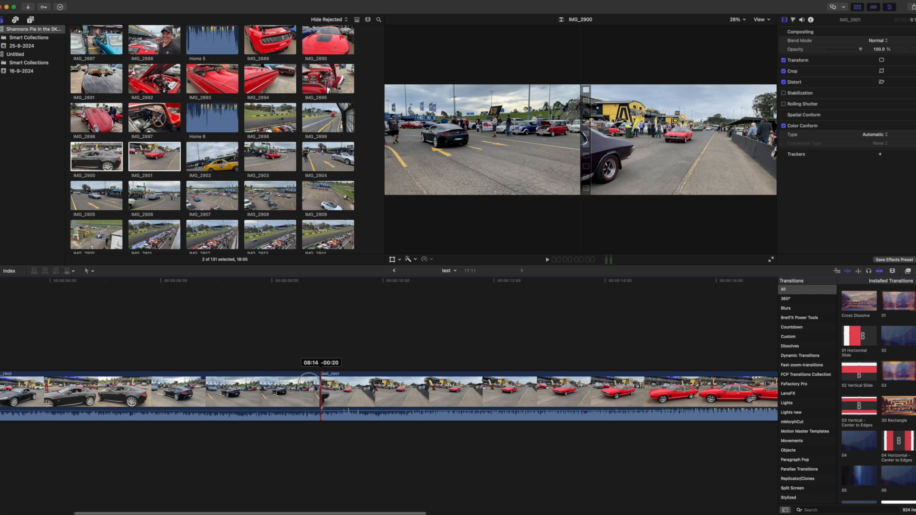
pyautogui.click(154, 157)
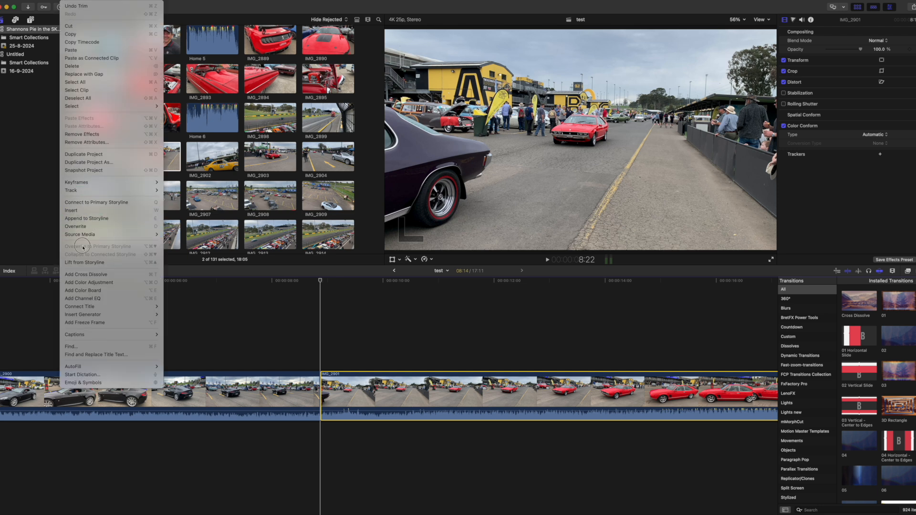
pyautogui.moveTo(81, 322)
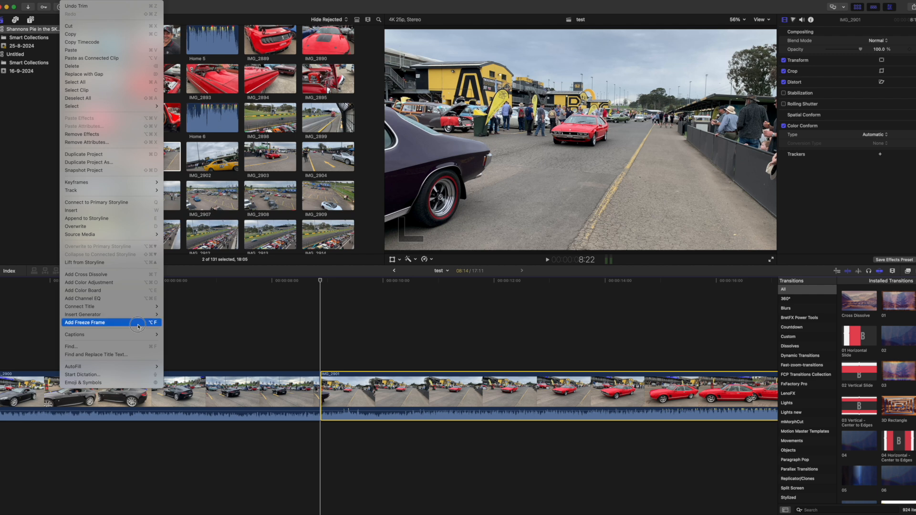
# Step: Insert a freeze frame at the playhead where IMG_2901 starts
pyautogui.click(84, 323)
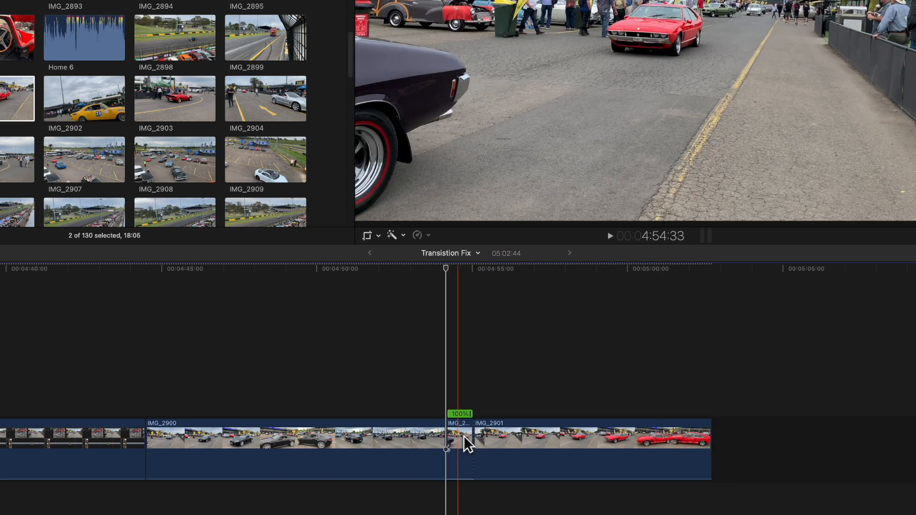
# Step: Retime the short held clip with a Speed Ramp from 0%
pyautogui.click(459, 449)
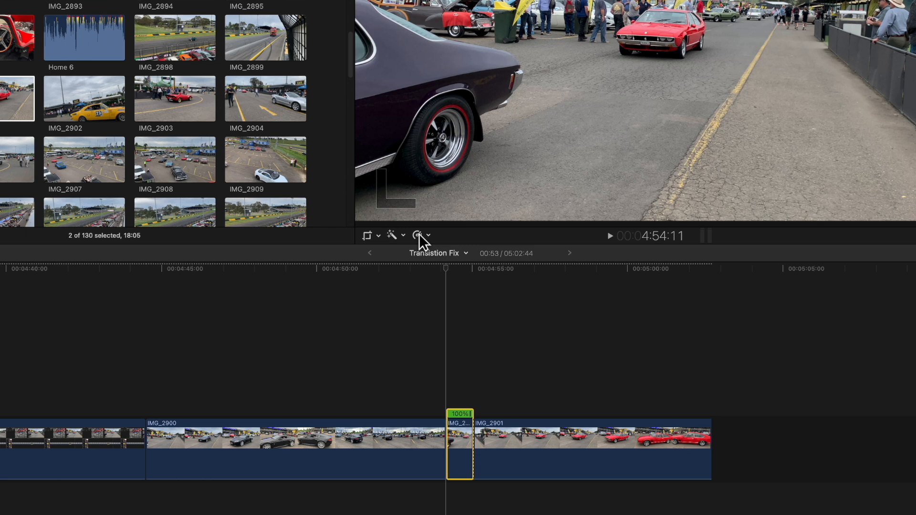
pyautogui.click(416, 235)
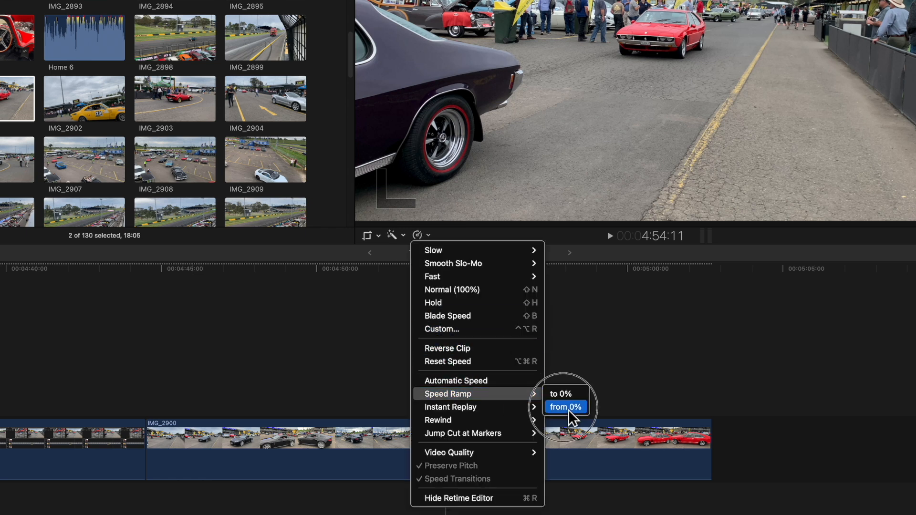
pyautogui.click(564, 407)
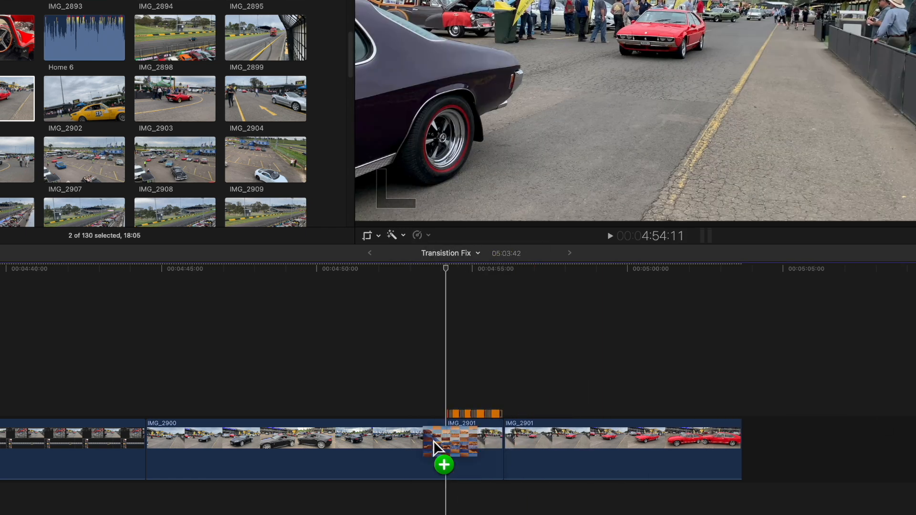
# Step: Add the tile-style transition at the cut, accepting overlapping media
pyautogui.click(439, 446)
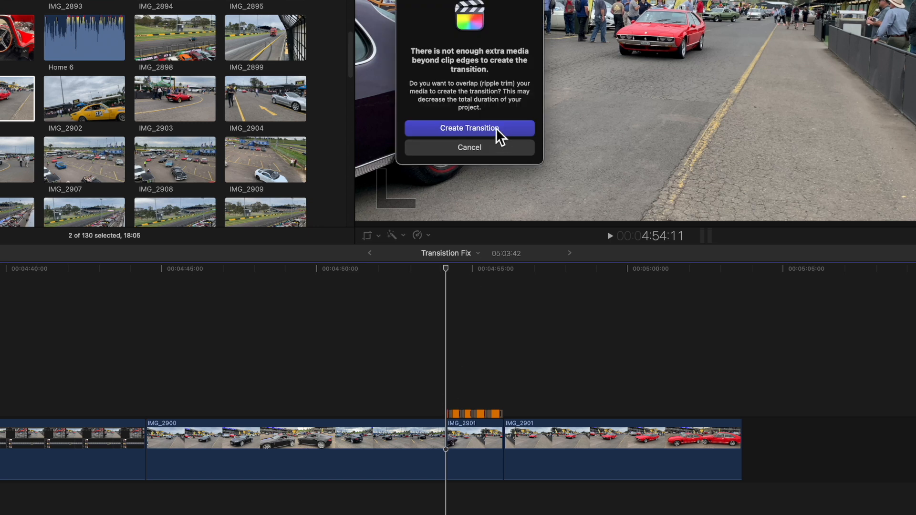
pyautogui.click(469, 128)
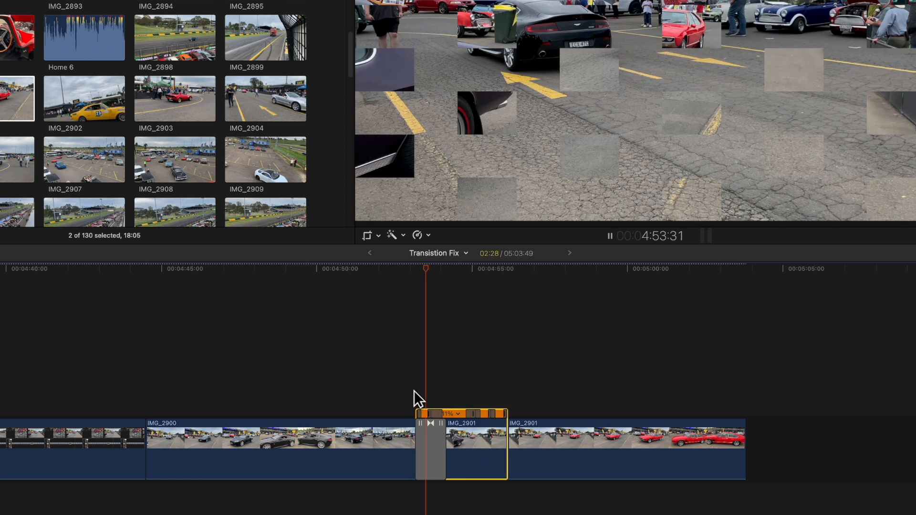
pyautogui.click(418, 235)
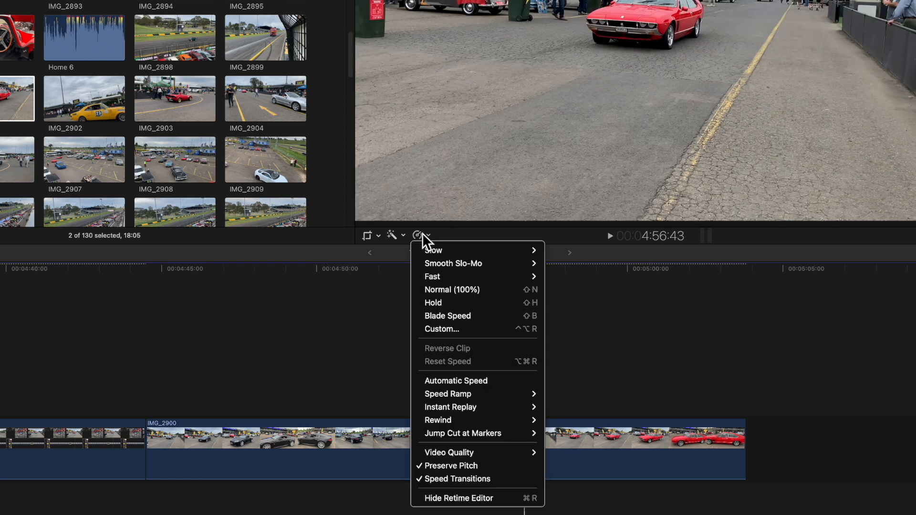
pyautogui.moveTo(448, 452)
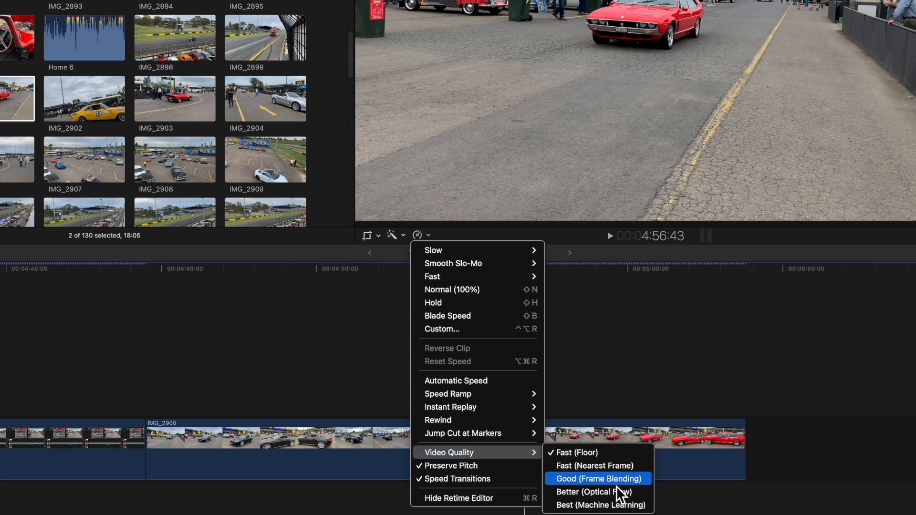